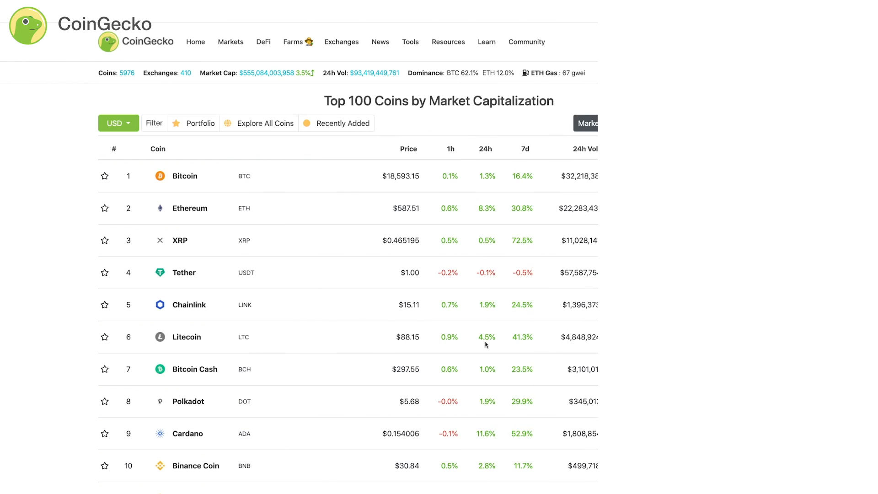
Scroll down the spot exchange Trust Score ranking past the top 25, then back to the top.
{"action": "scroll", "scroll_direction": "down", "scroll_amount": 3}
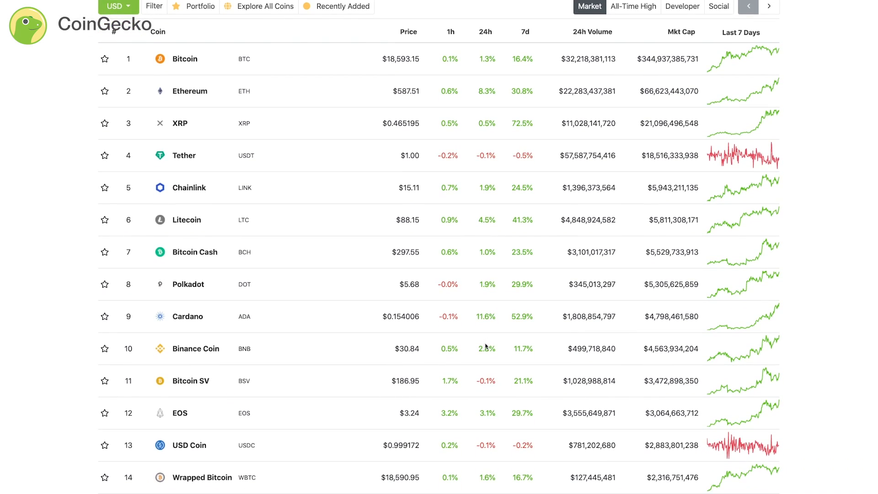
{"action": "scroll", "scroll_direction": "down", "scroll_amount": 3}
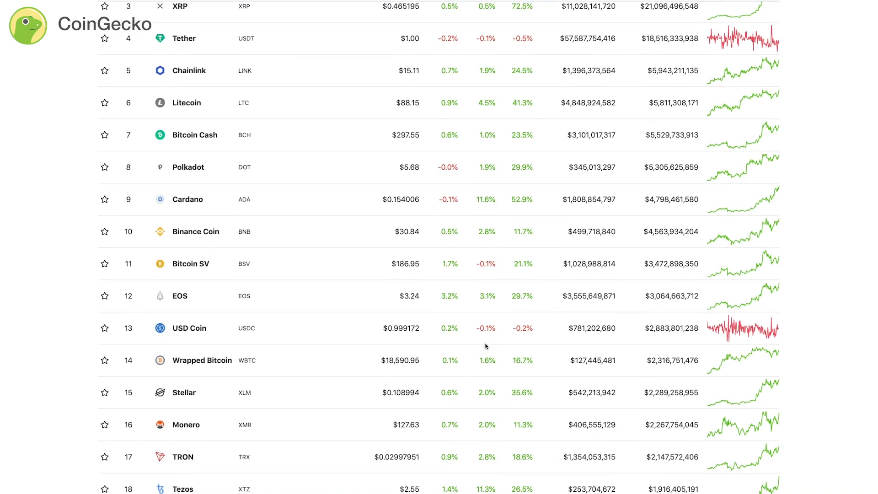
{"action": "scroll", "scroll_direction": "down", "scroll_amount": 3}
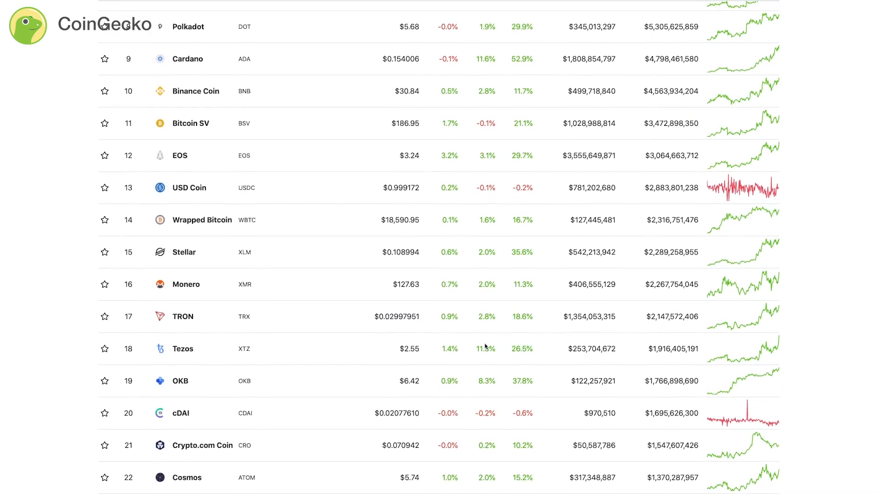
{"action": "scroll", "scroll_direction": "down", "scroll_amount": 3}
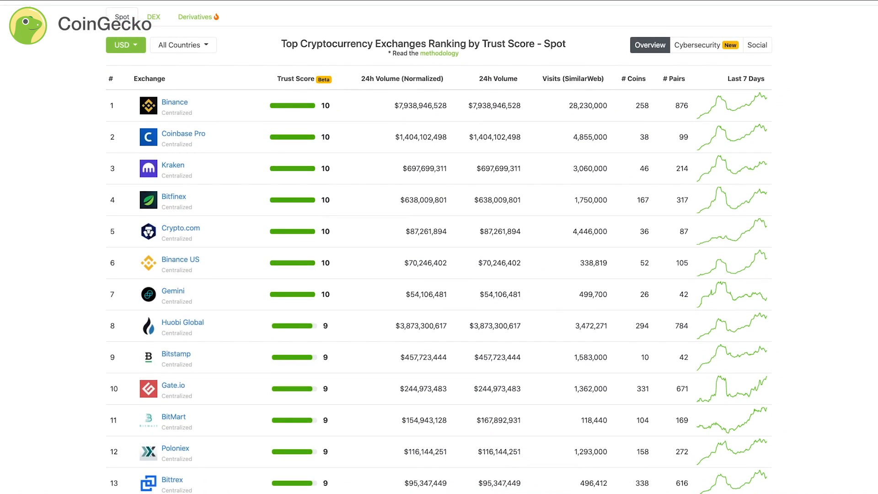
{"action": "scroll", "scroll_direction": "down", "scroll_amount": 3}
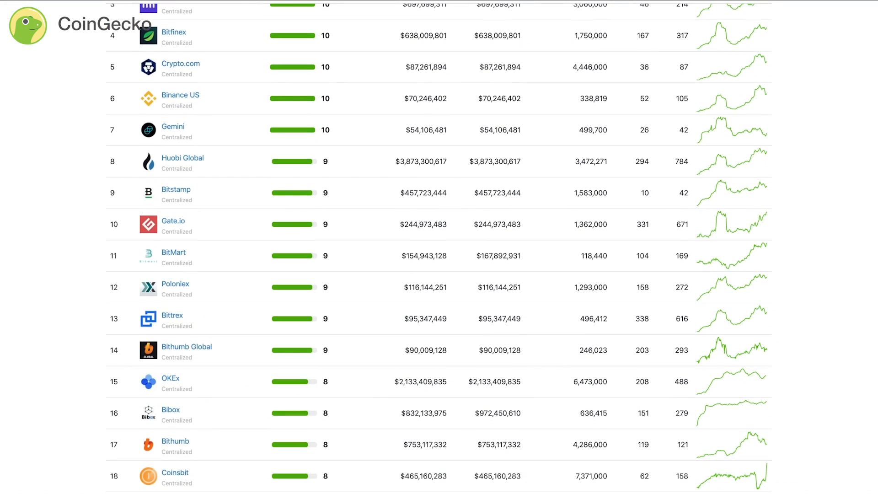
{"action": "scroll", "scroll_direction": "down", "scroll_amount": 3}
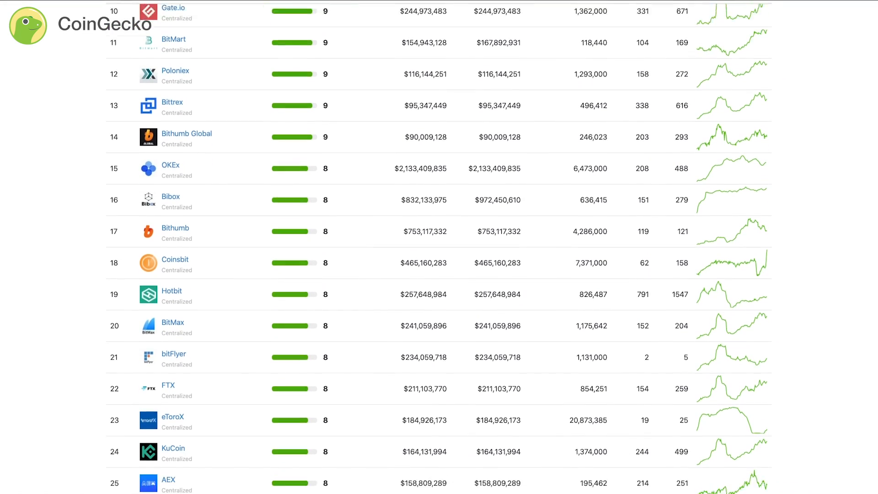
{"action": "scroll", "scroll_direction": "up", "scroll_amount": 3}
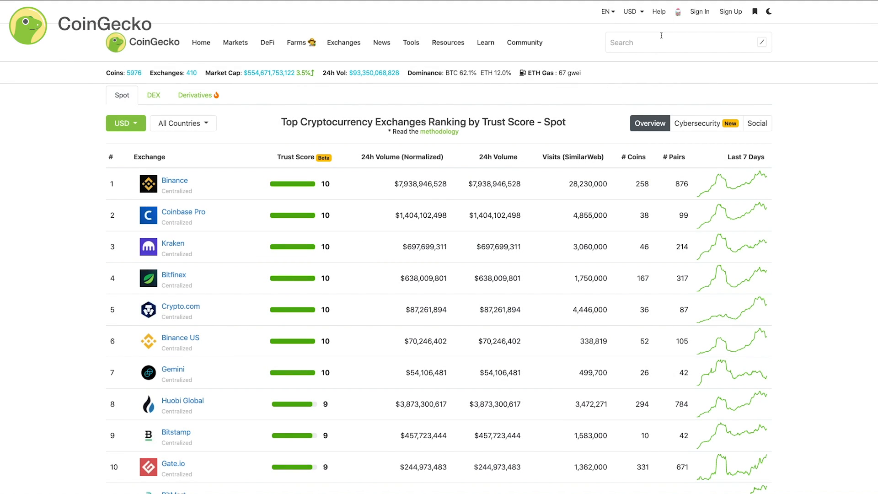
View the Trending Search suggestions, then return to the coin market cap rankings.
{"action": "left_click", "coordinate": [686, 42]}
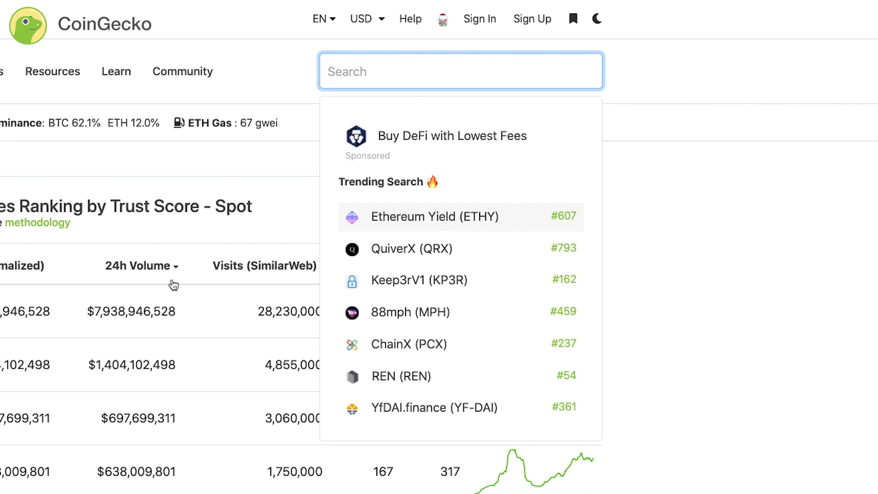
{"action": "left_click", "coordinate": [231, 41]}
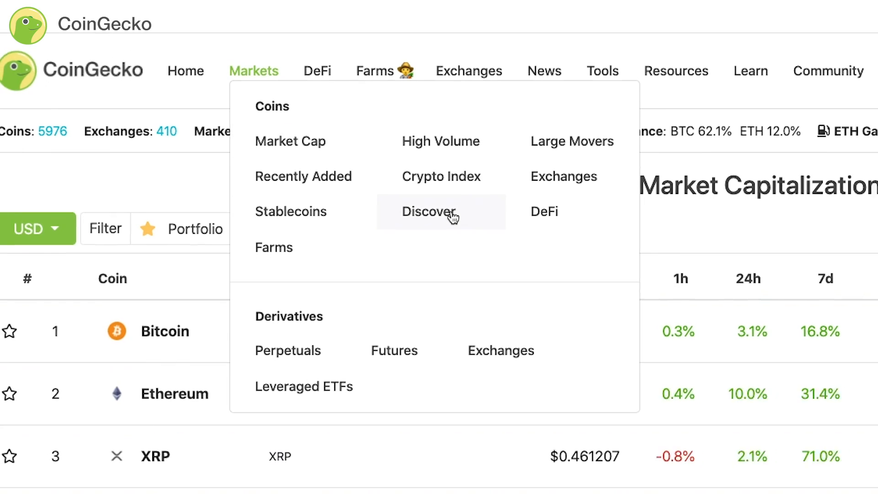
Browse the Discover Coins lists of trending, most voted, positive sentiment and recently added coins.
{"action": "left_click", "coordinate": [428, 211]}
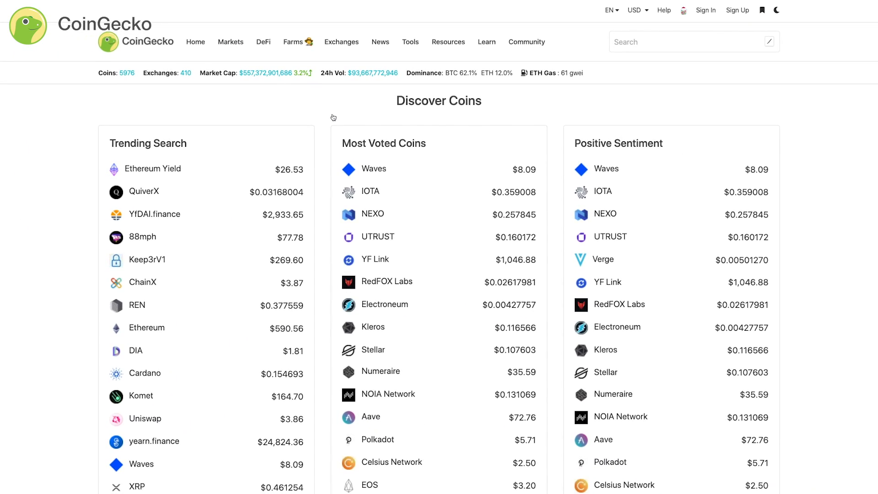
{"action": "scroll", "scroll_direction": "down", "scroll_amount": 3}
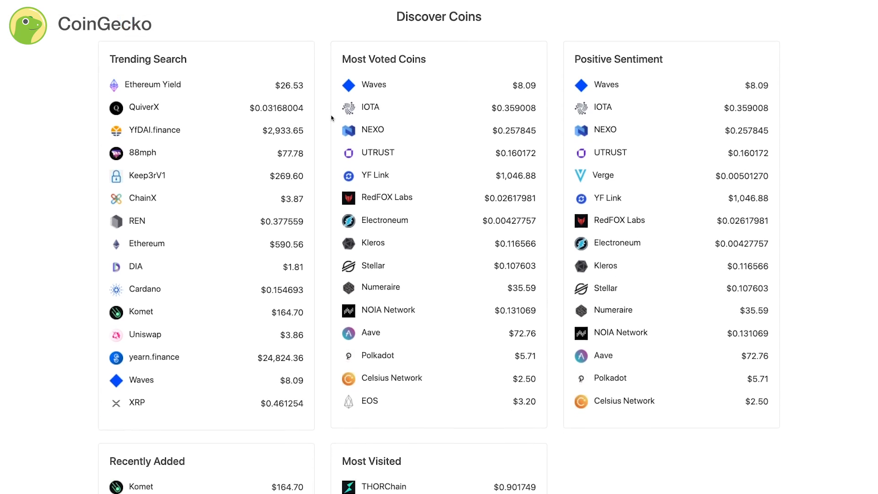
{"action": "scroll", "scroll_direction": "down", "scroll_amount": 3}
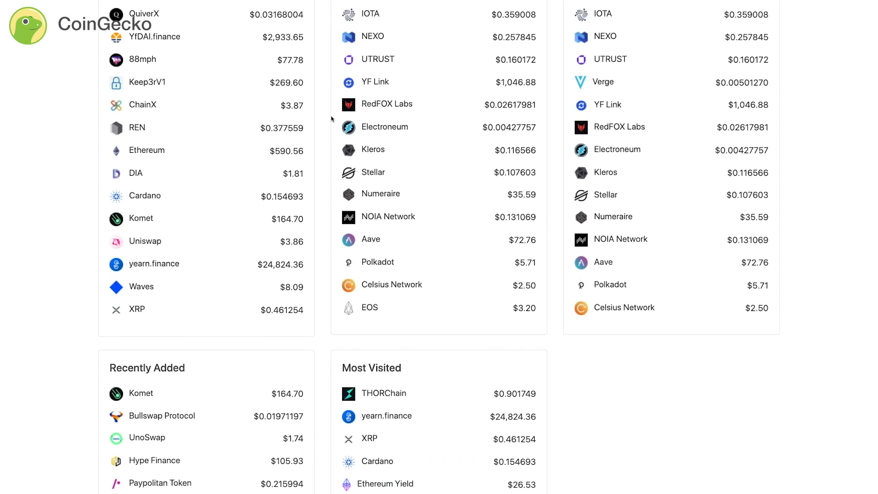
{"action": "scroll", "scroll_direction": "down", "scroll_amount": 3}
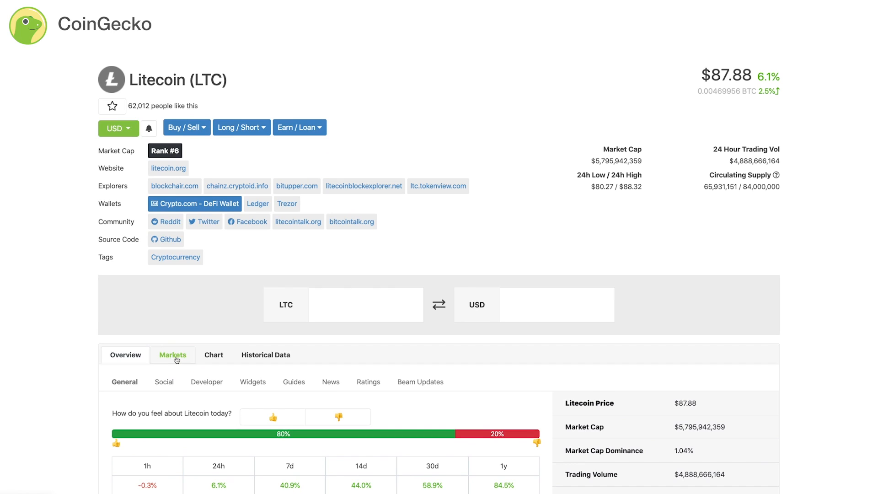
Browse Litecoin's spot exchange markets with pairs, volumes and Trust Scores, then go back.
{"action": "left_click", "coordinate": [173, 355]}
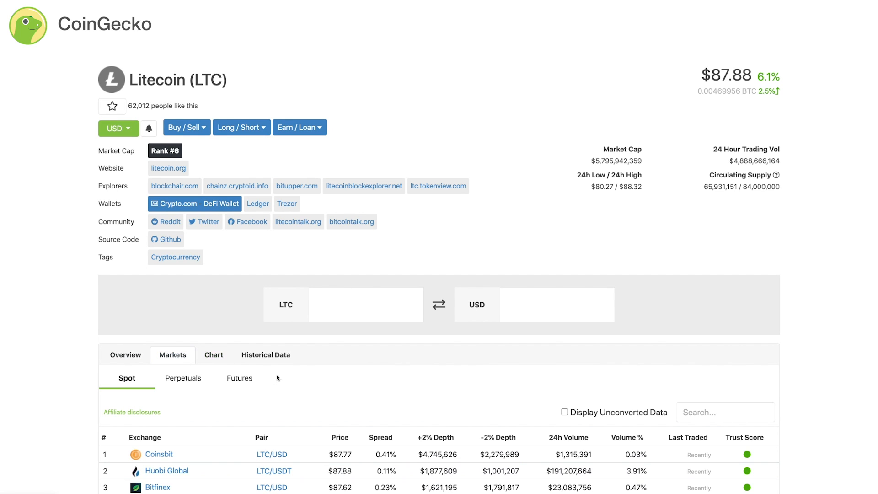
{"action": "scroll", "scroll_direction": "down", "scroll_amount": 3}
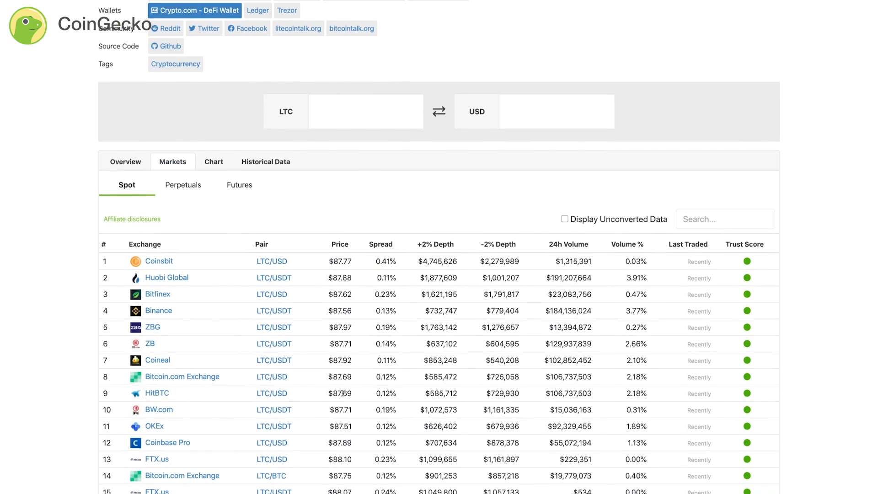
{"action": "scroll", "scroll_direction": "down", "scroll_amount": 3}
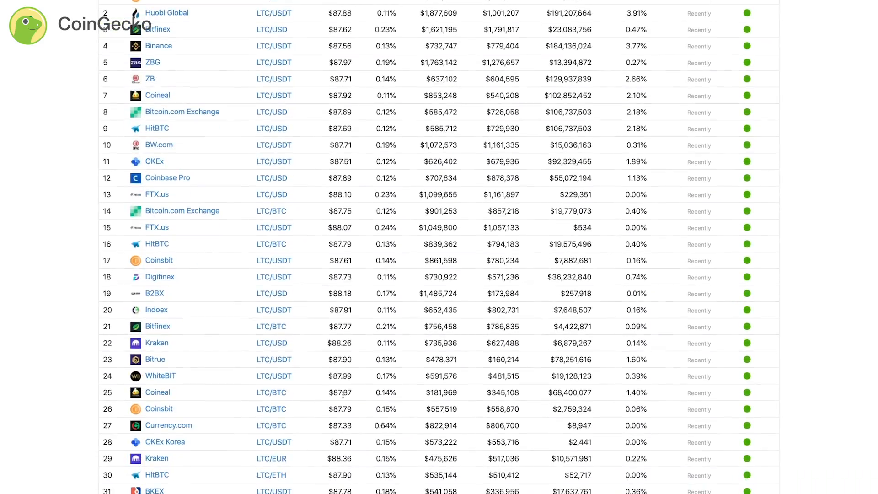
{"action": "scroll", "scroll_direction": "down", "scroll_amount": 3}
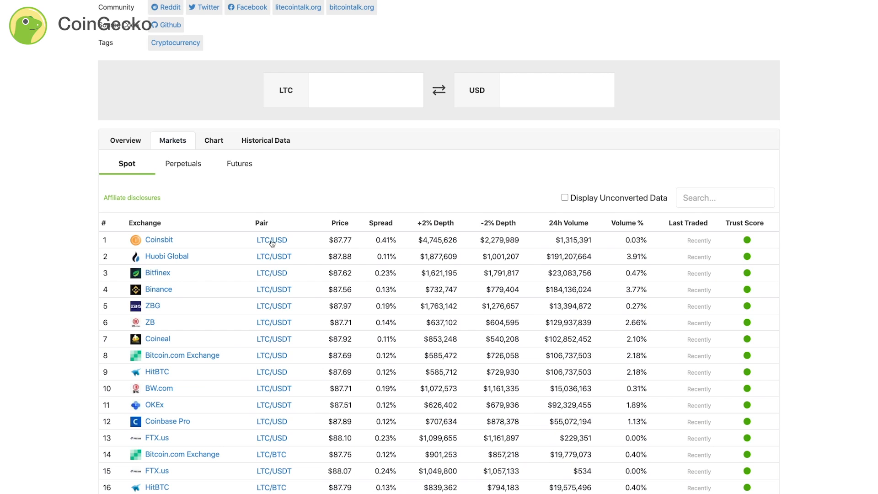
{"action": "left_click", "coordinate": [272, 240]}
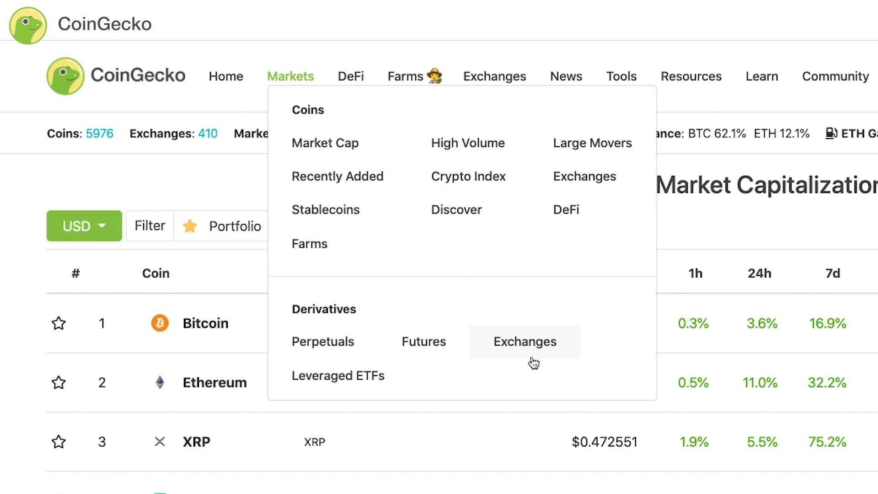
View the derivatives exchange ranking by open interest, then return to the spot ranking.
{"action": "left_click", "coordinate": [525, 341]}
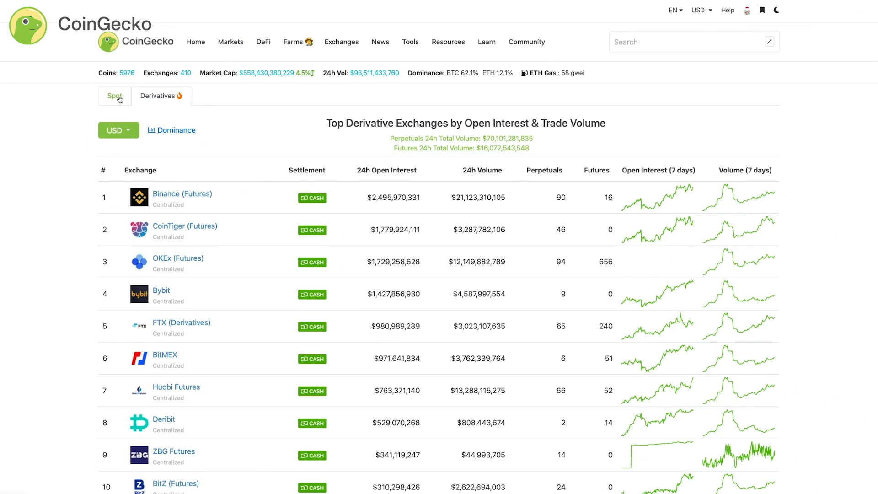
{"action": "left_click", "coordinate": [115, 95]}
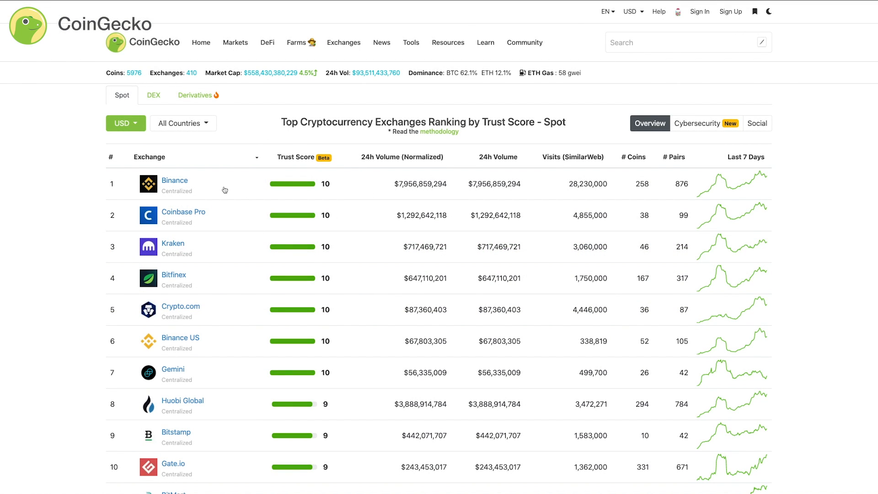
Sort the spot exchanges by Trust Score and scroll through the lower-scored ones.
{"action": "left_click", "coordinate": [296, 157]}
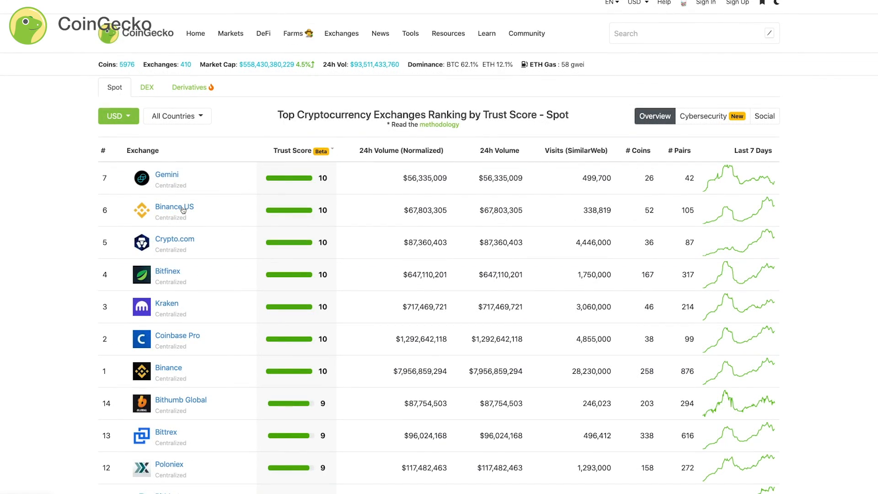
{"action": "scroll", "scroll_direction": "down", "scroll_amount": 3}
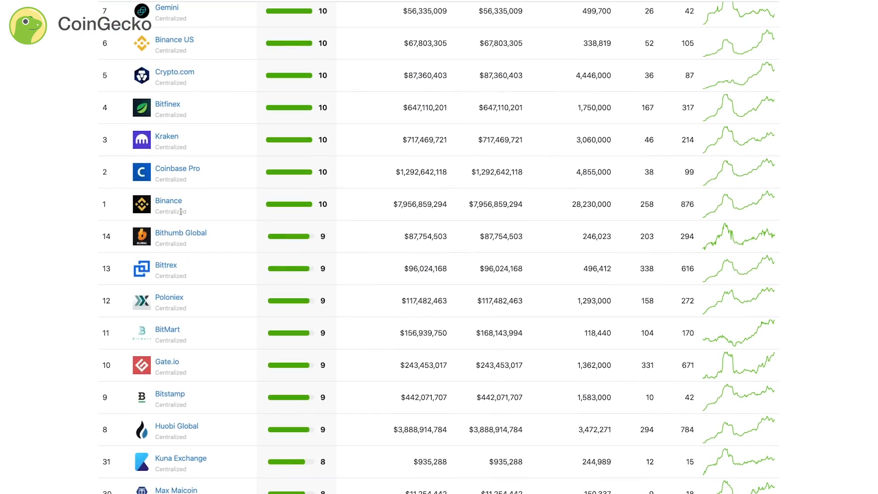
{"action": "scroll", "scroll_direction": "down", "scroll_amount": 3}
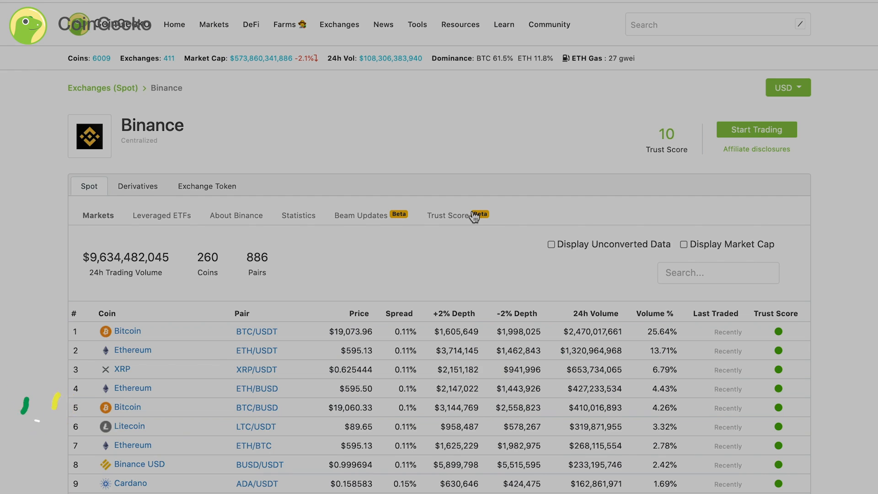
Review Binance's Trust Score breakdown: liquidity, scale, cybersecurity and API coverage.
{"action": "left_click", "coordinate": [447, 215]}
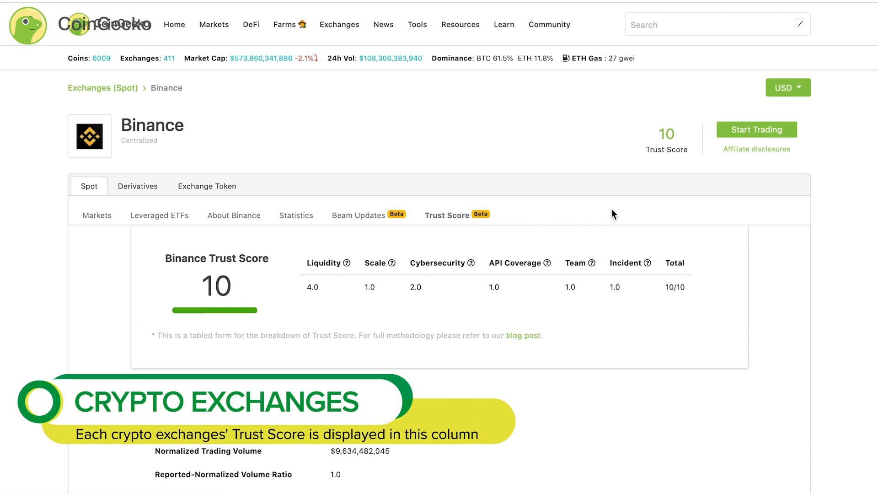
{"action": "scroll", "scroll_direction": "down", "scroll_amount": 3}
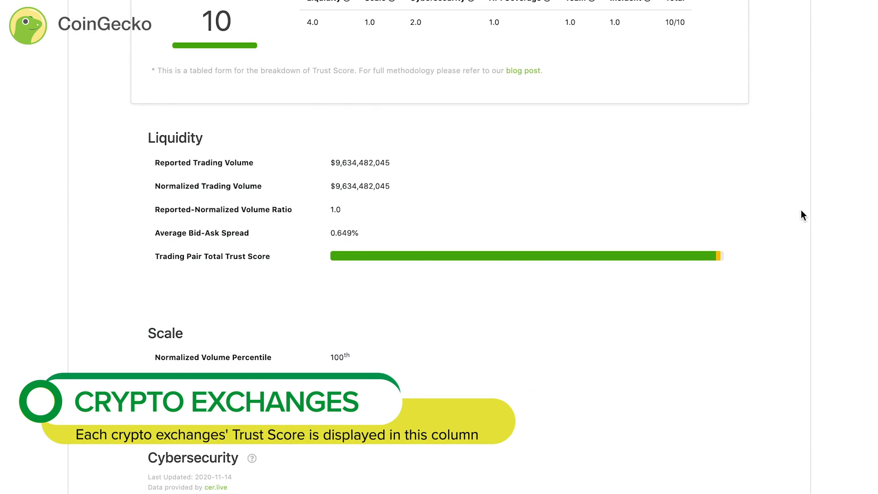
{"action": "scroll", "scroll_direction": "down", "scroll_amount": 3}
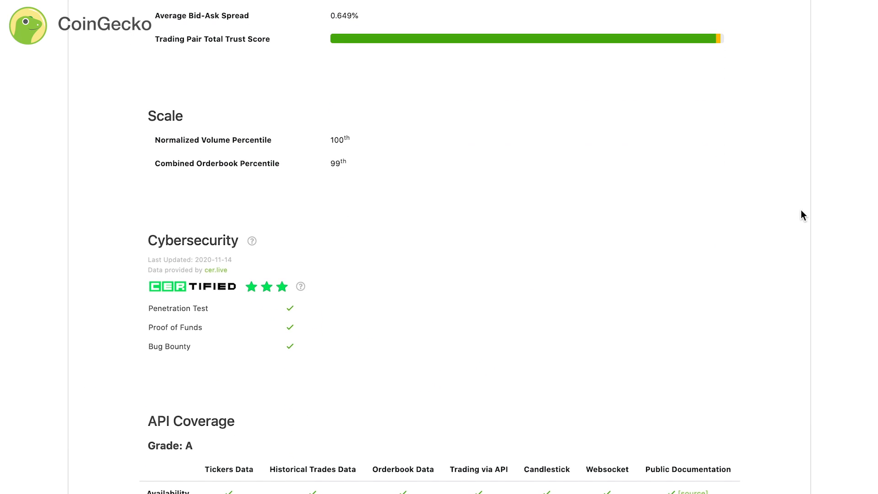
{"action": "scroll", "scroll_direction": "down", "scroll_amount": 3}
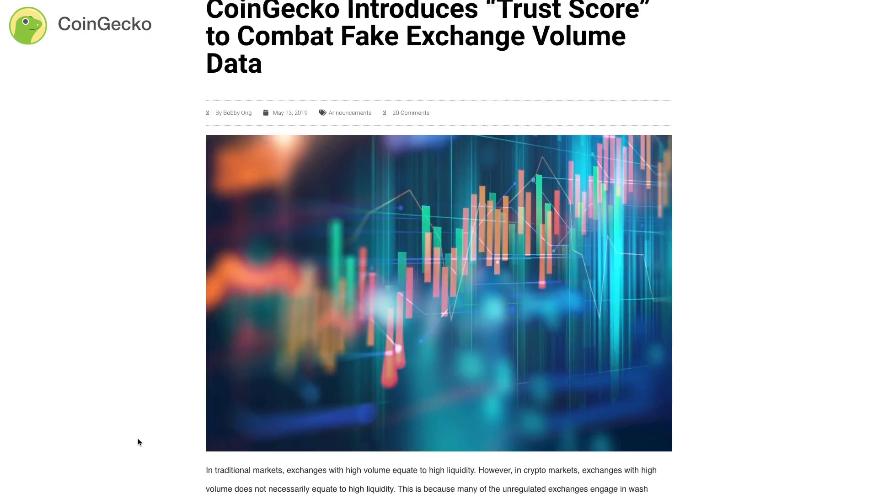
Scroll through the blog post introducing Trust Score against fake exchange volumes.
{"action": "scroll", "scroll_direction": "down", "scroll_amount": 3}
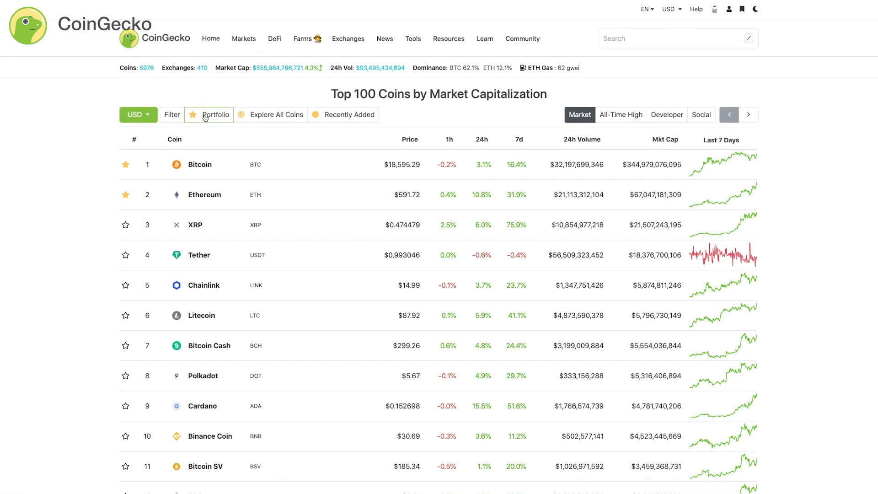
Go to Portfolio and begin the account sign-up form with the email field.
{"action": "left_click", "coordinate": [214, 115]}
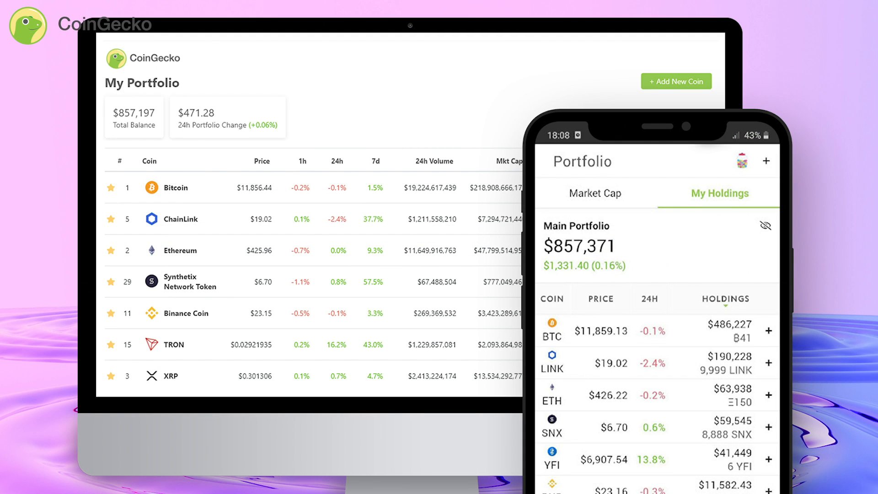
{"action": "left_click", "coordinate": [713, 11]}
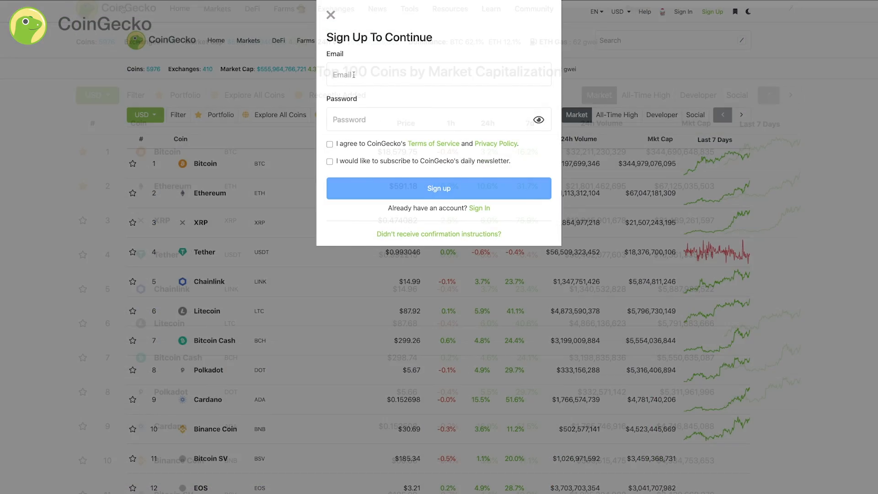
{"action": "left_click", "coordinate": [330, 15]}
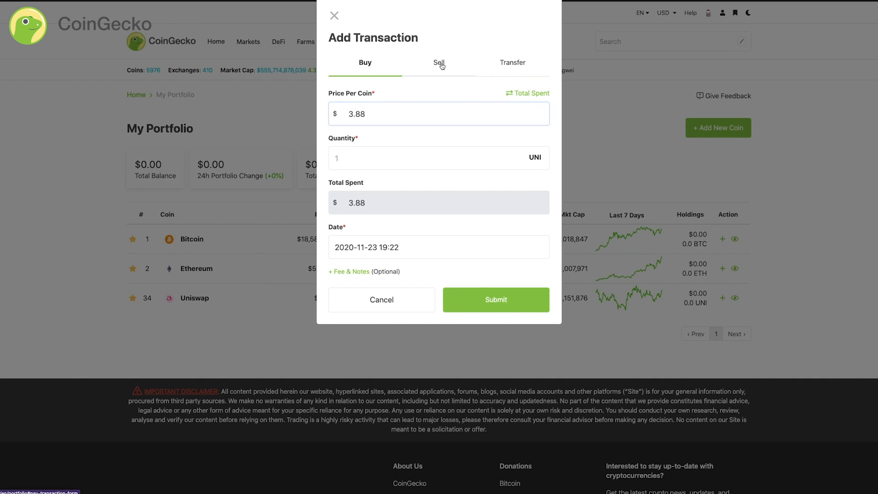
Switch the Uniswap transaction to Transfer and enter the transferred quantity.
{"action": "left_click", "coordinate": [513, 62]}
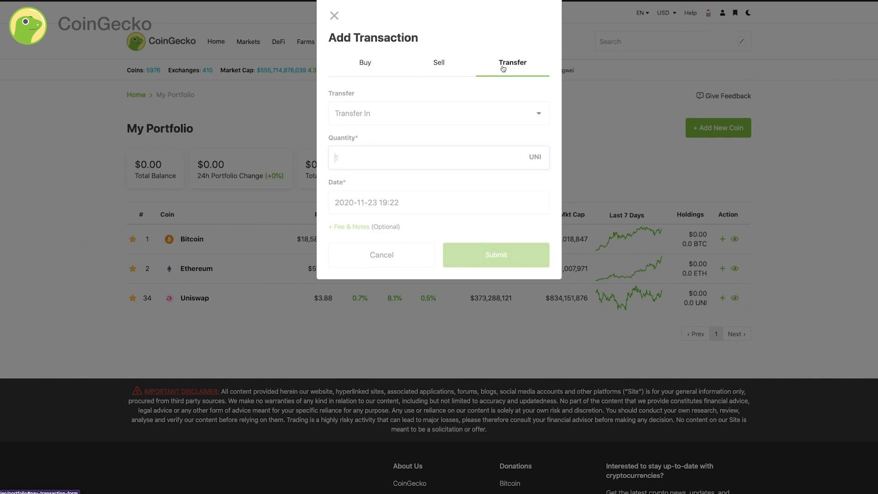
{"action": "left_click", "coordinate": [438, 157]}
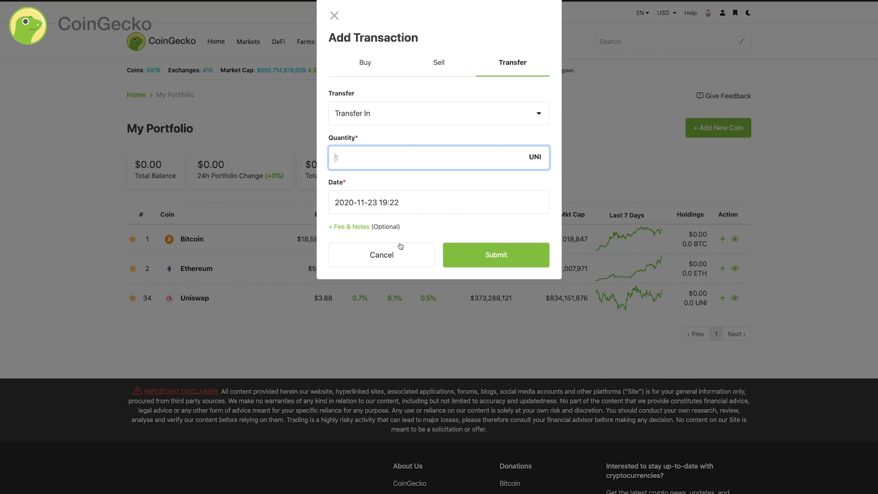
{"action": "left_click", "coordinate": [334, 16]}
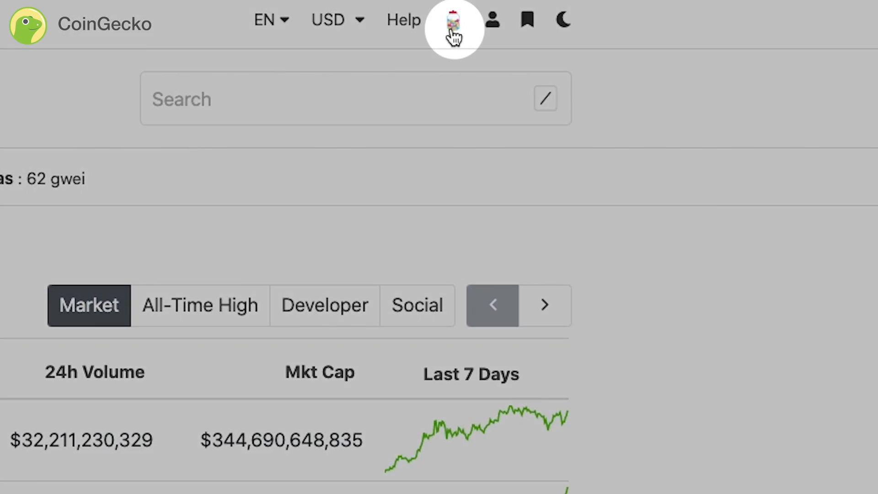
View the My Candies page with its zero balance and scroll through the Browse Rewards catalogue.
{"action": "left_click", "coordinate": [454, 22]}
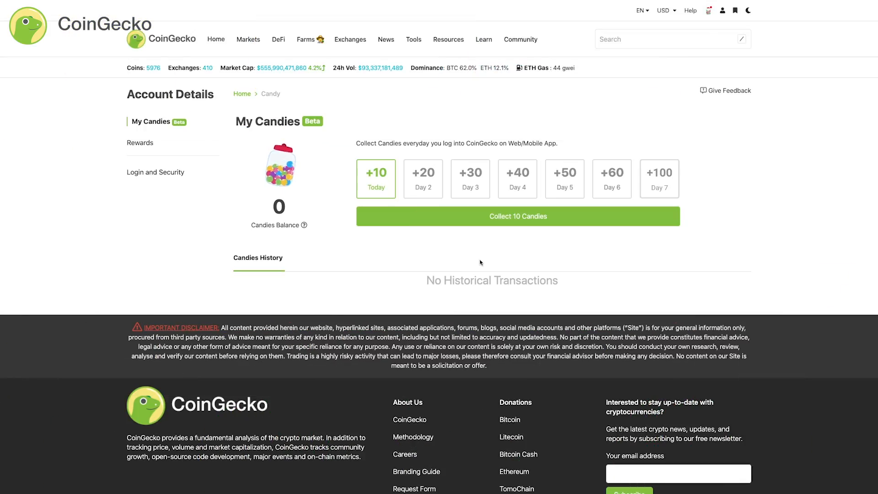
{"action": "left_click", "coordinate": [516, 216]}
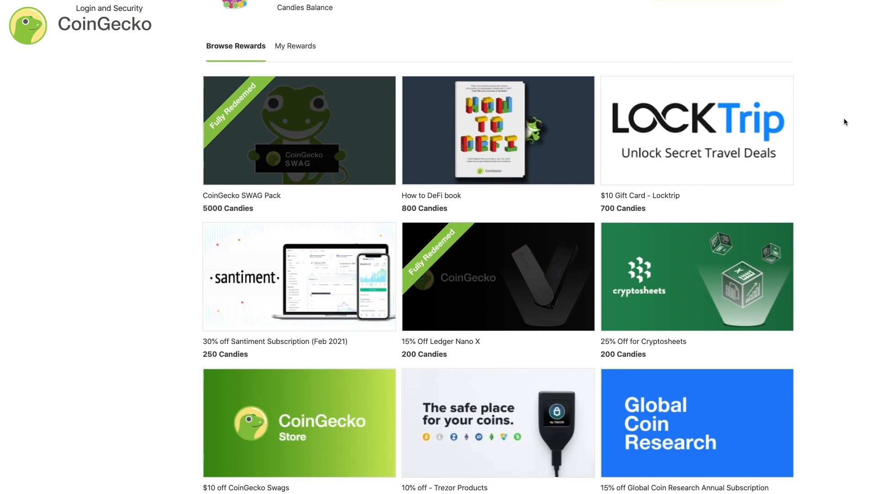
{"action": "scroll", "scroll_direction": "down", "scroll_amount": 3}
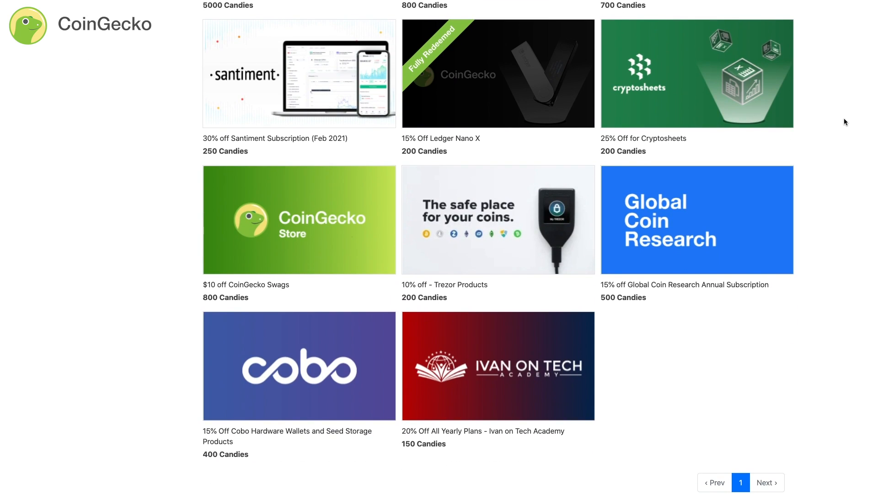